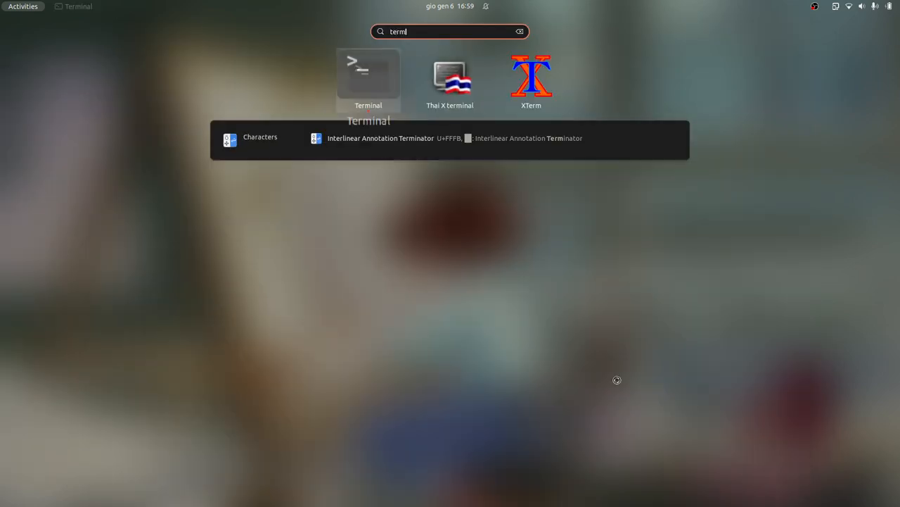
# - Launch Terminal and start typing the 'scrcpy &' command to mirror the phone
pyautogui.click(368, 76)
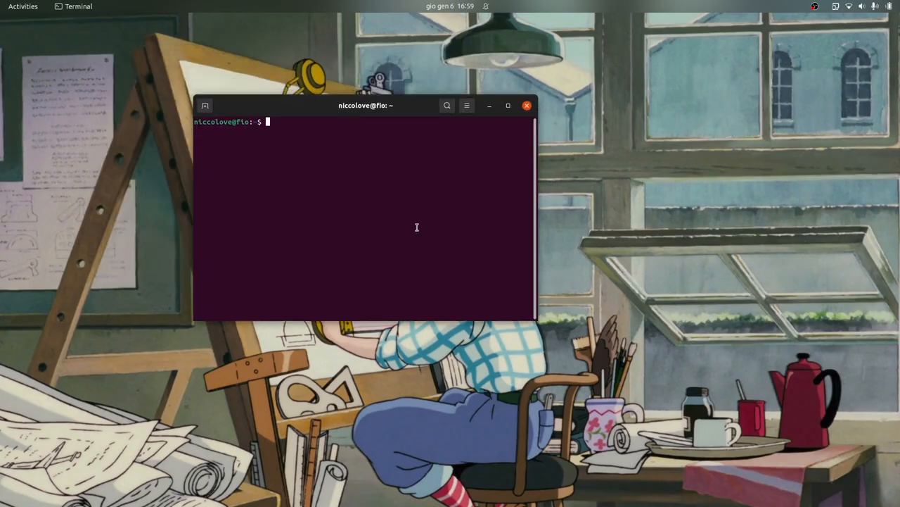
pyautogui.write('scrc')
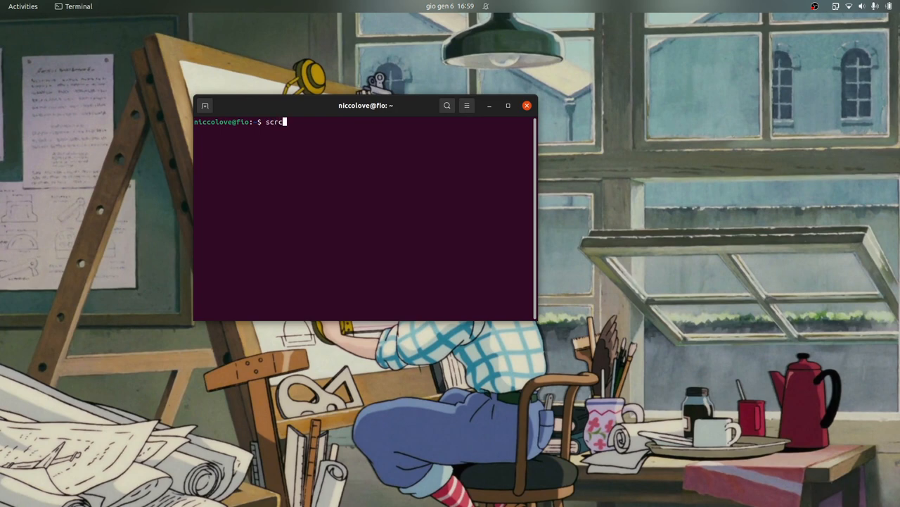
pyautogui.write('py')
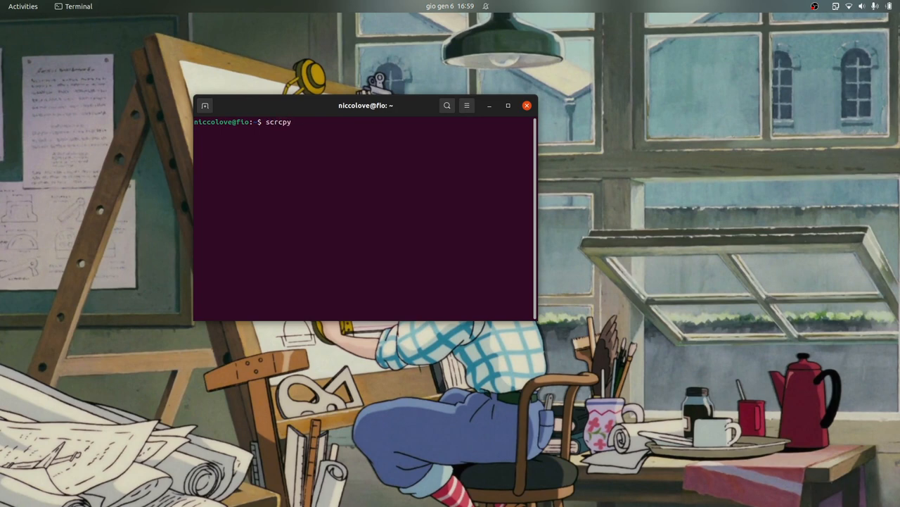
pyautogui.write('a')
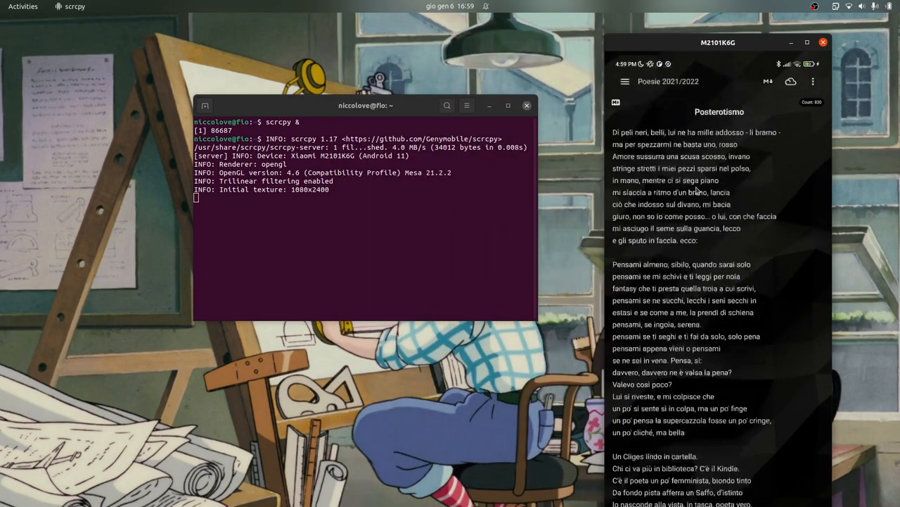
pyautogui.scroll(-3)
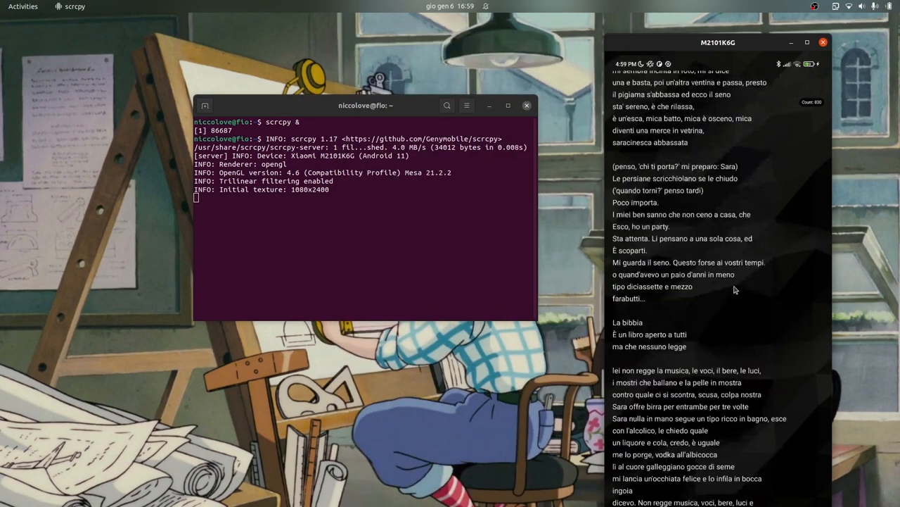
pyautogui.scroll(-3)
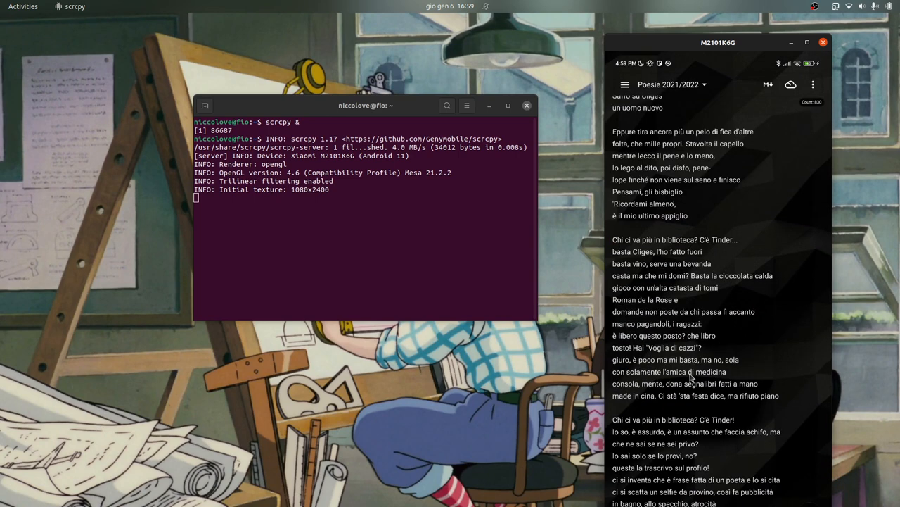
pyautogui.scroll(-3)
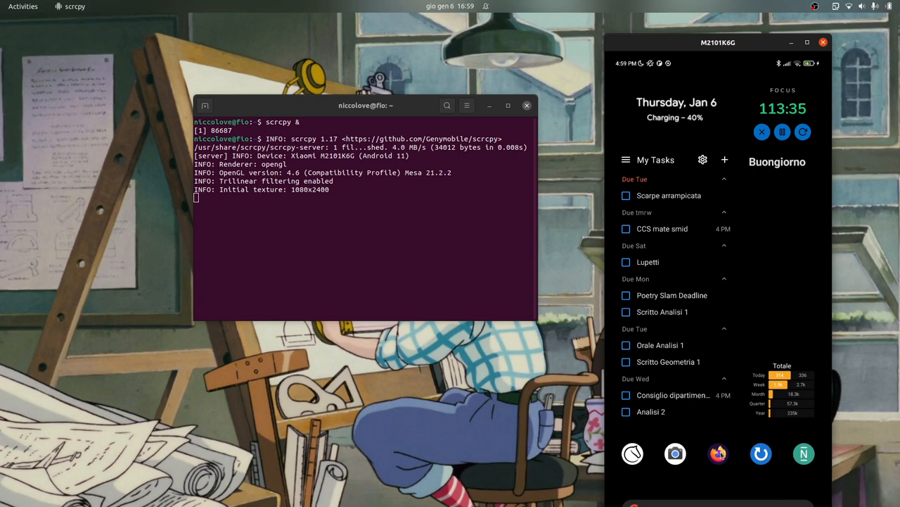
pyautogui.moveTo(765, 382)
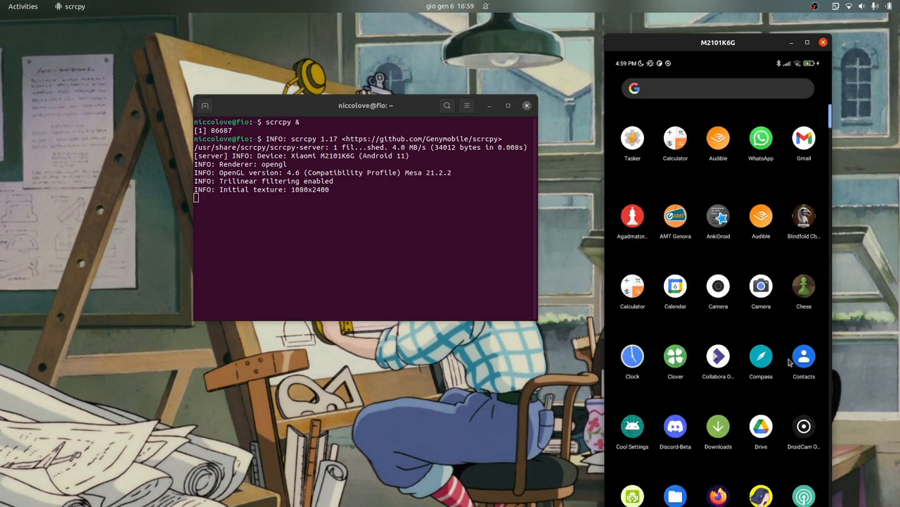
# - Scroll down the phone's app drawer and launch DroidCam
pyautogui.scroll(-3)
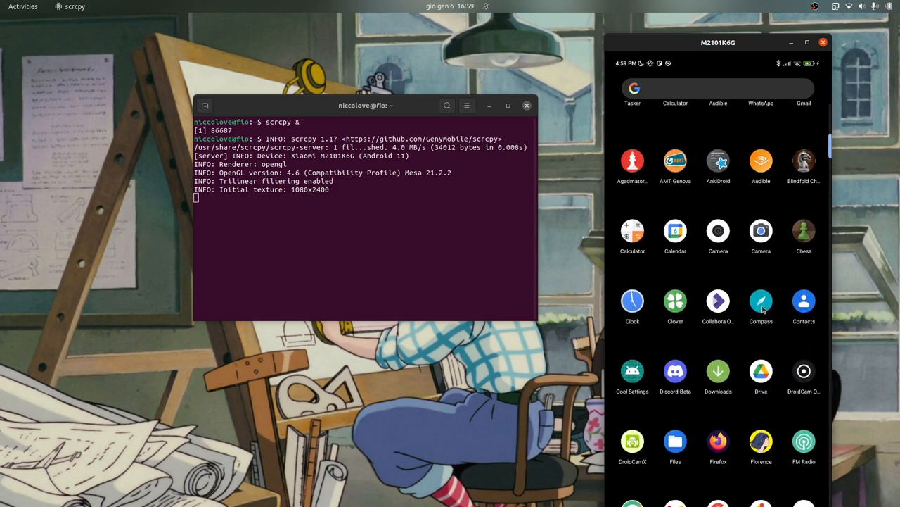
pyautogui.scroll(-3)
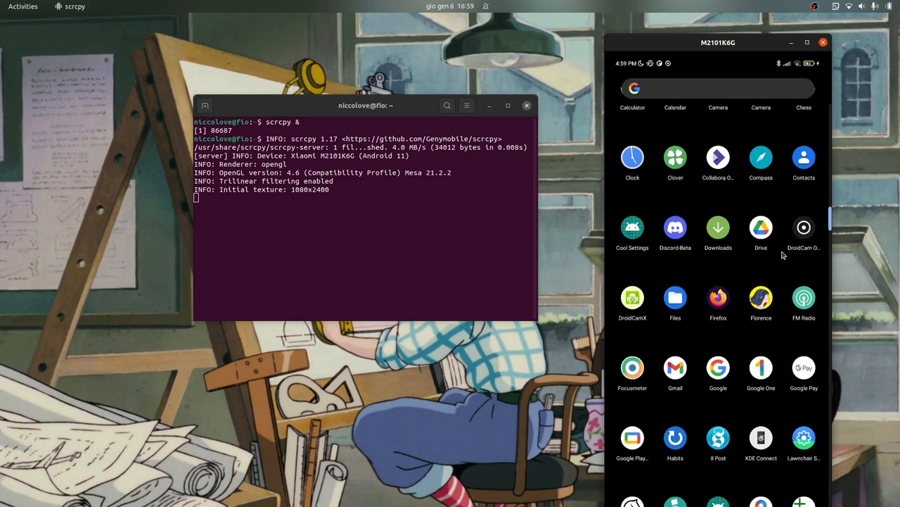
pyautogui.scroll(-3)
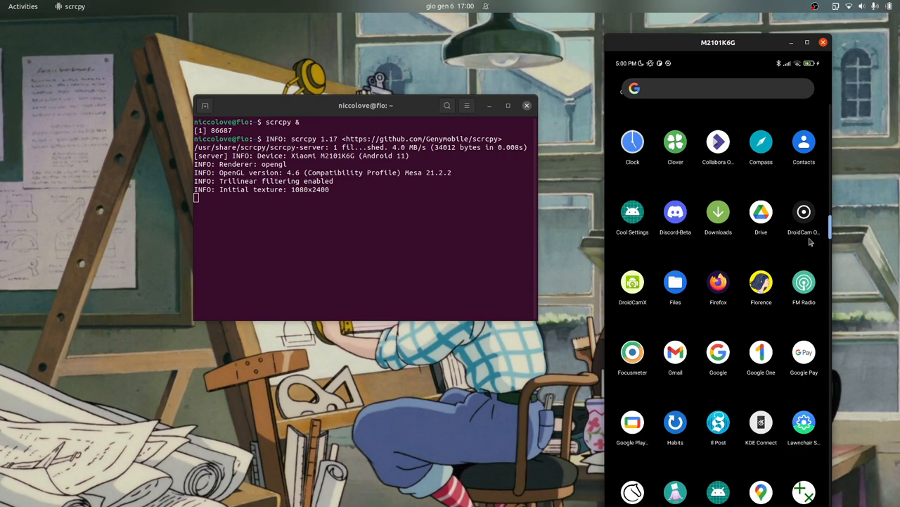
pyautogui.scroll(-3)
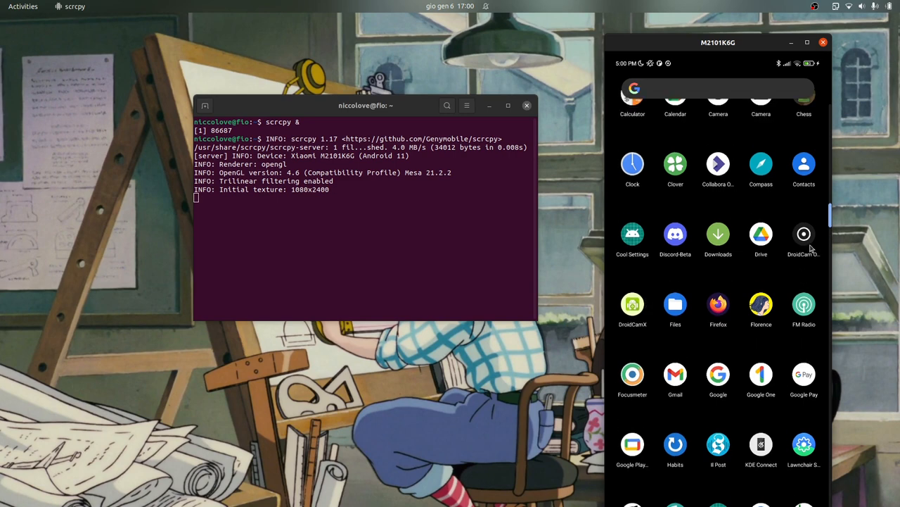
pyautogui.click(803, 234)
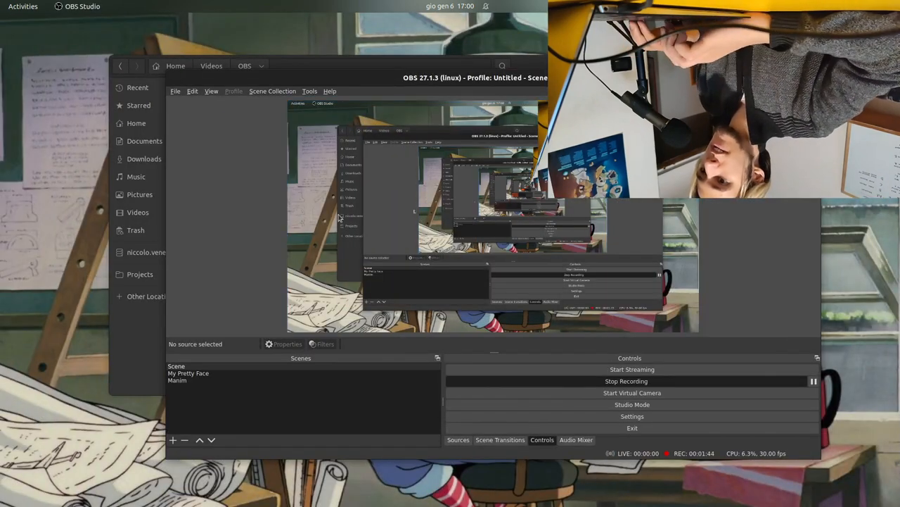
pyautogui.moveTo(373, 208)
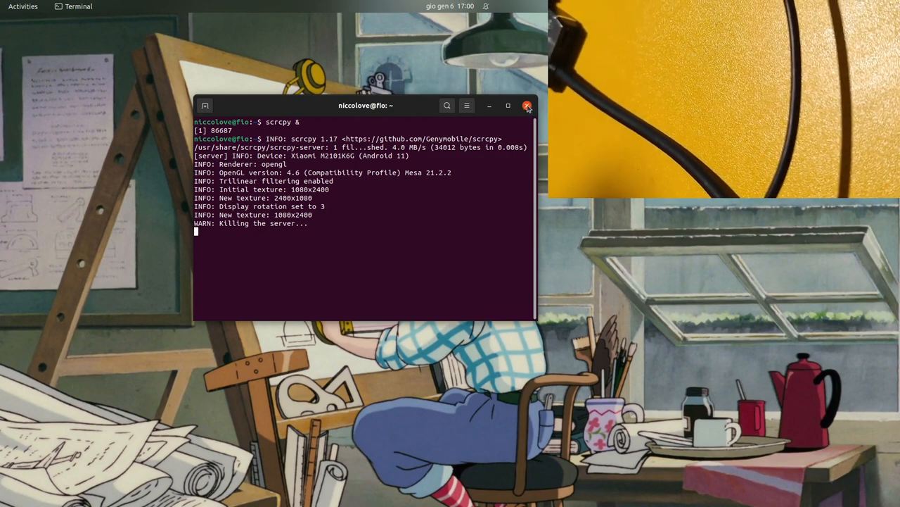
# - Bring the Terminal window into focus after ending the mirroring session
pyautogui.click(526, 106)
pyautogui.write('scr')
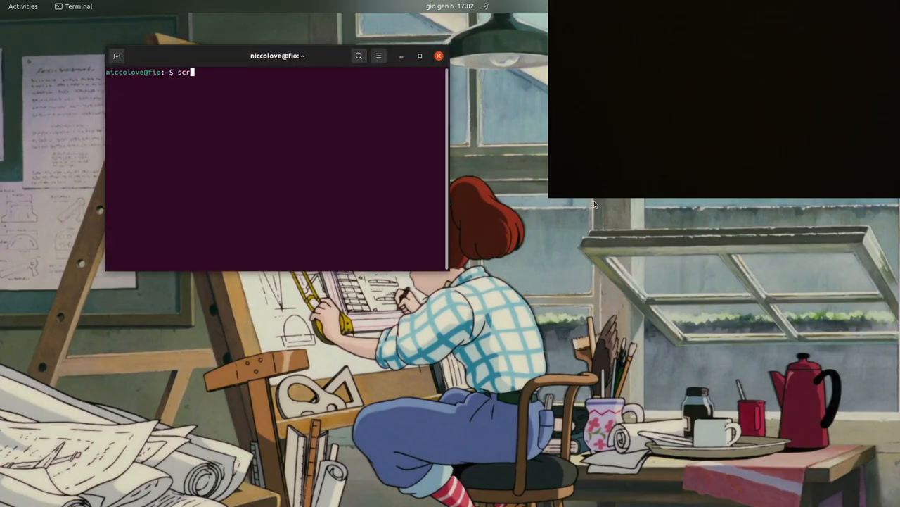
# - Run 'scrcpy &' to mirror the phone again and tap into its KDE Connect plugin list
pyautogui.write('py')
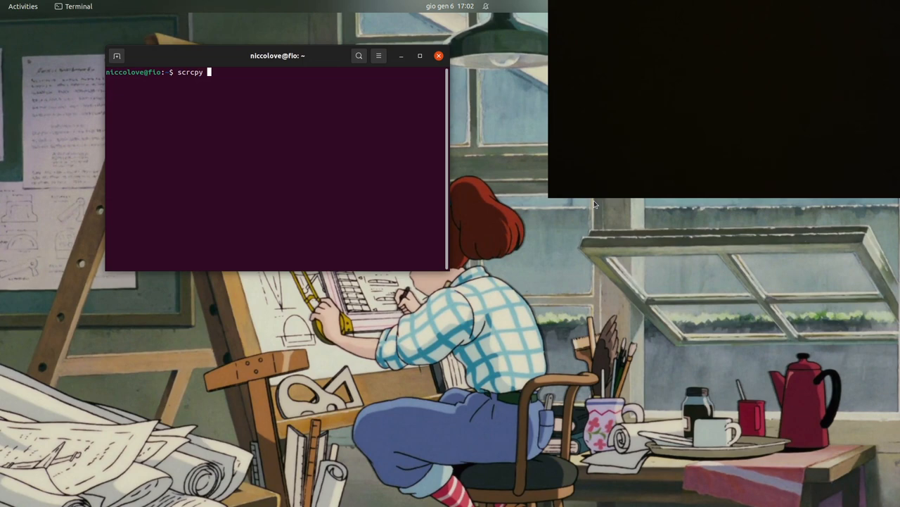
pyautogui.press('Return')
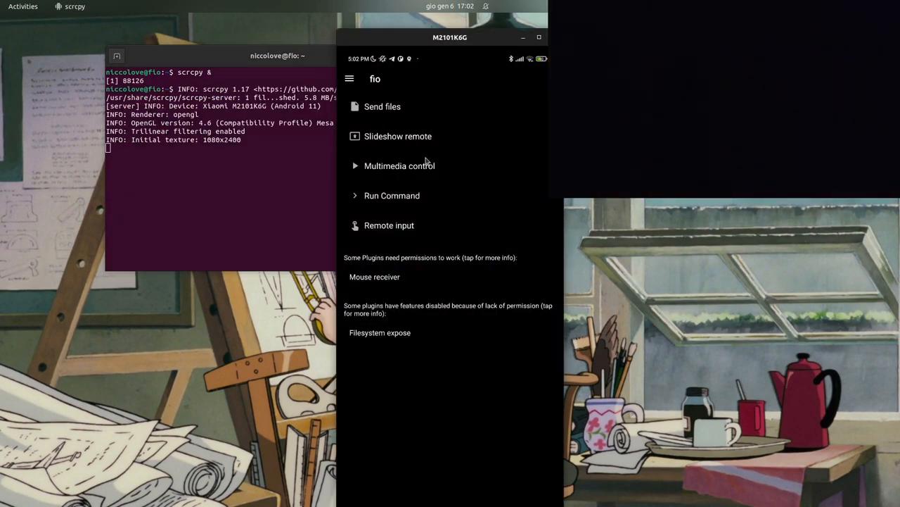
pyautogui.click(486, 6)
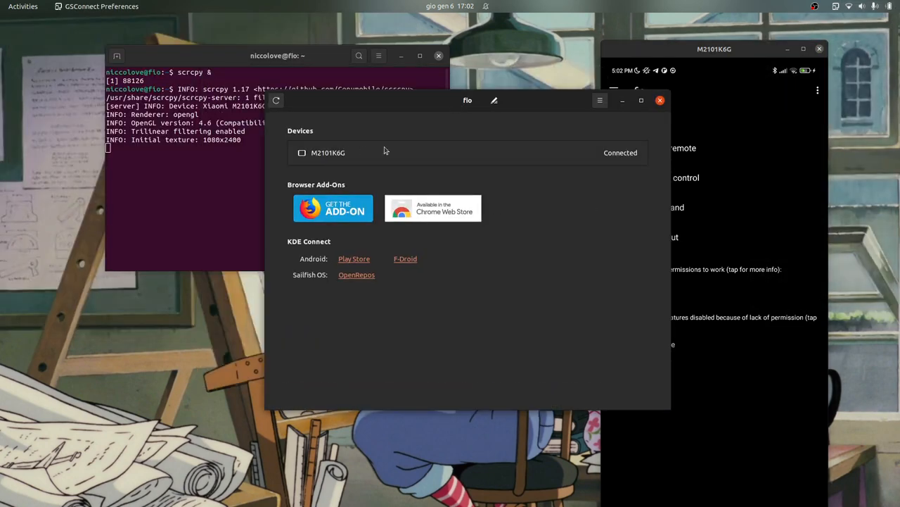
# - Select the M2101K6G device under Devices to show its sharing settings
pyautogui.click(328, 152)
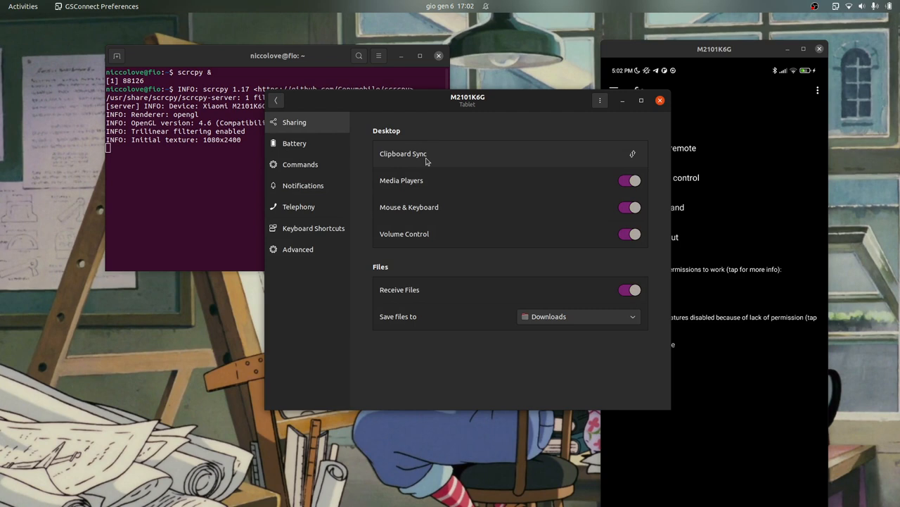
pyautogui.moveTo(426, 192)
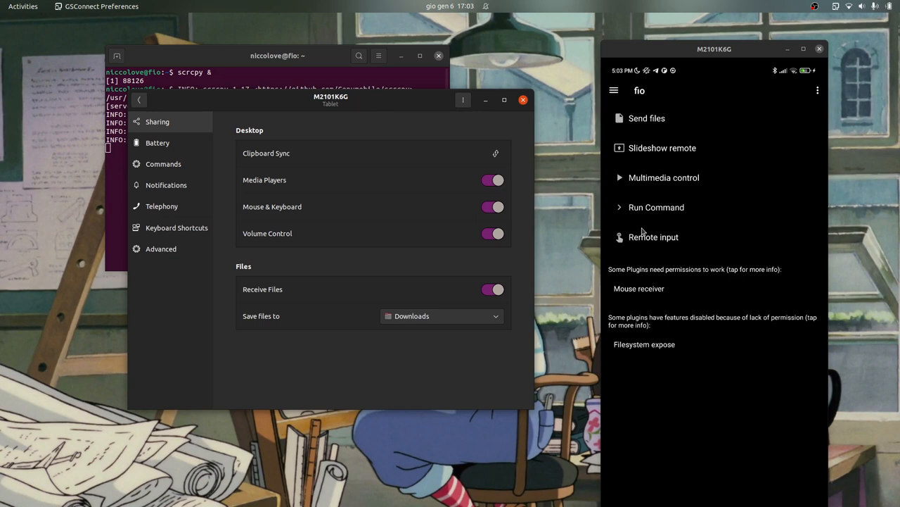
pyautogui.moveTo(650, 127)
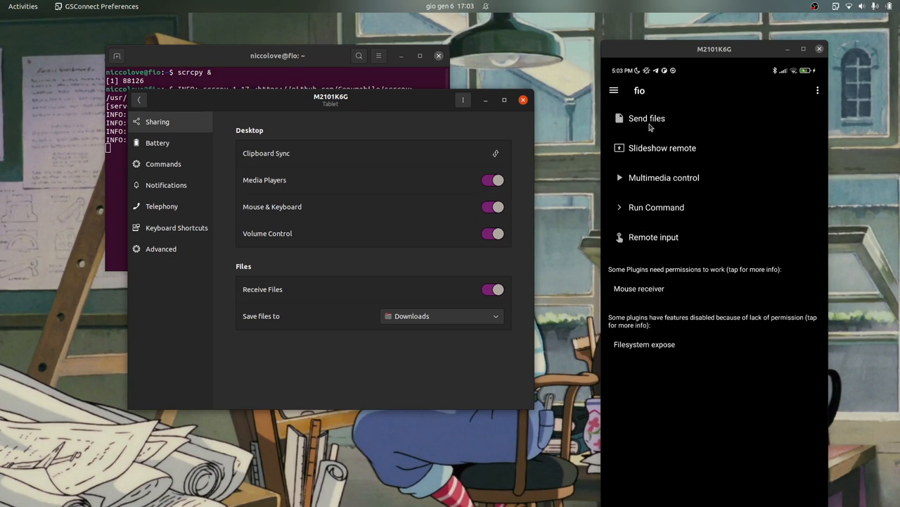
pyautogui.click(653, 237)
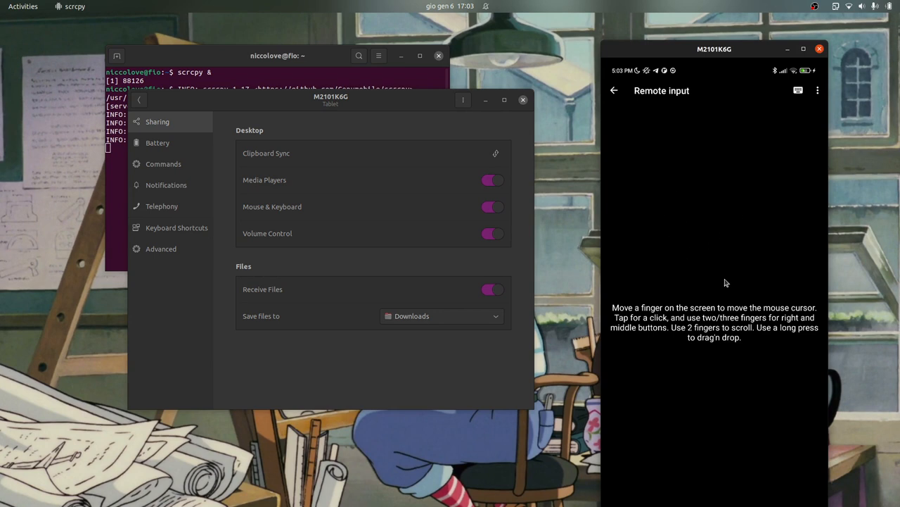
pyautogui.moveTo(234, 99)
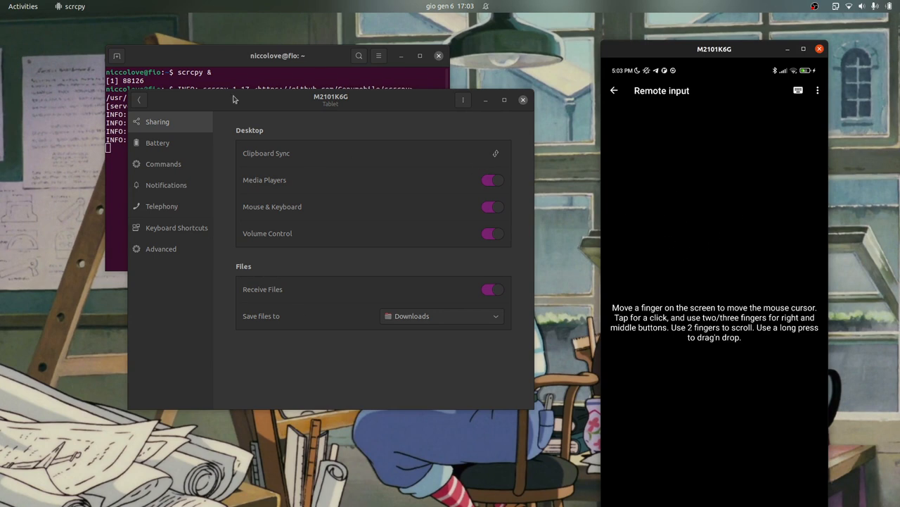
pyautogui.moveTo(357, 171)
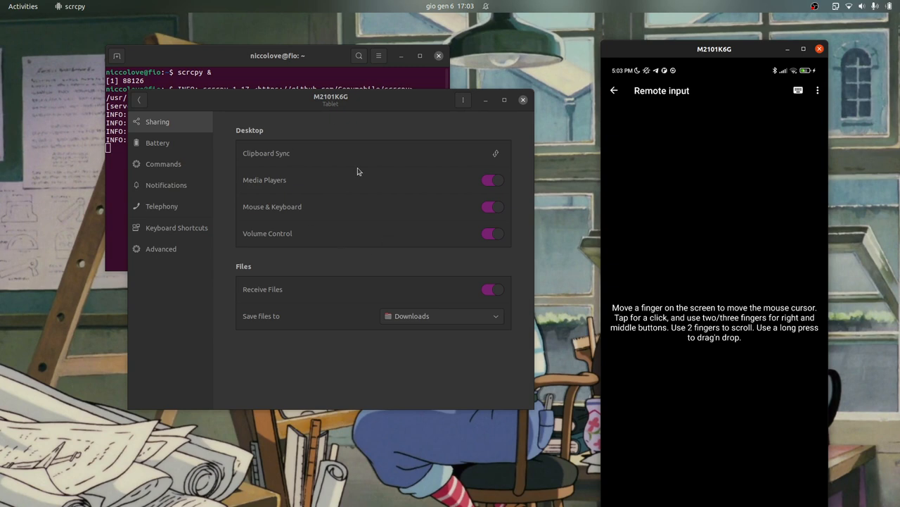
pyautogui.moveTo(397, 295)
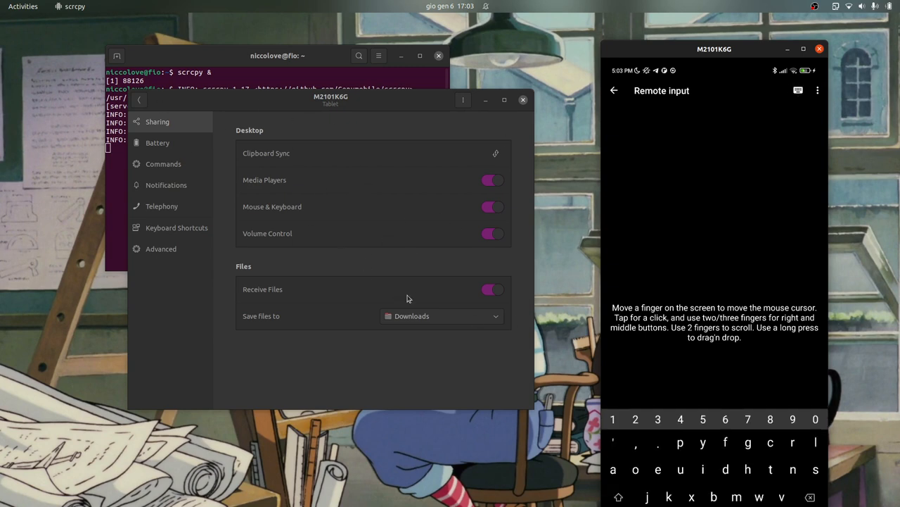
pyautogui.moveTo(664, 242)
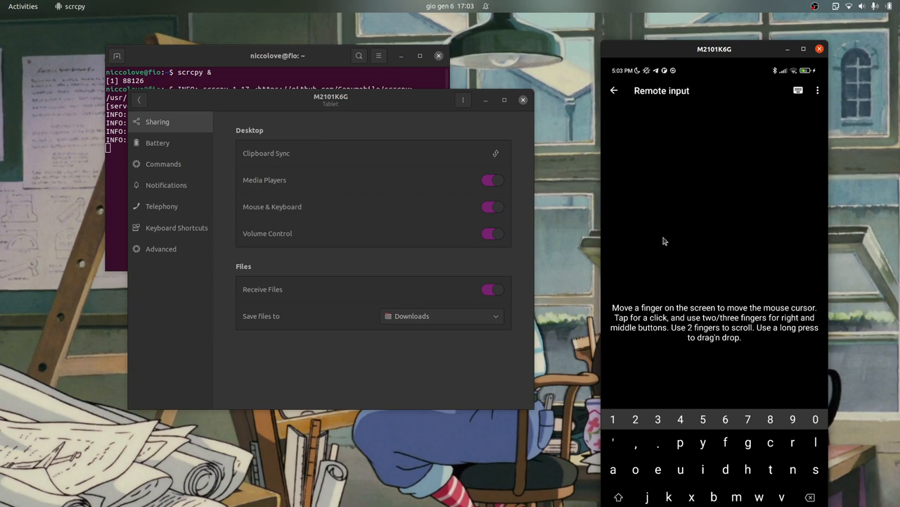
pyautogui.click(613, 90)
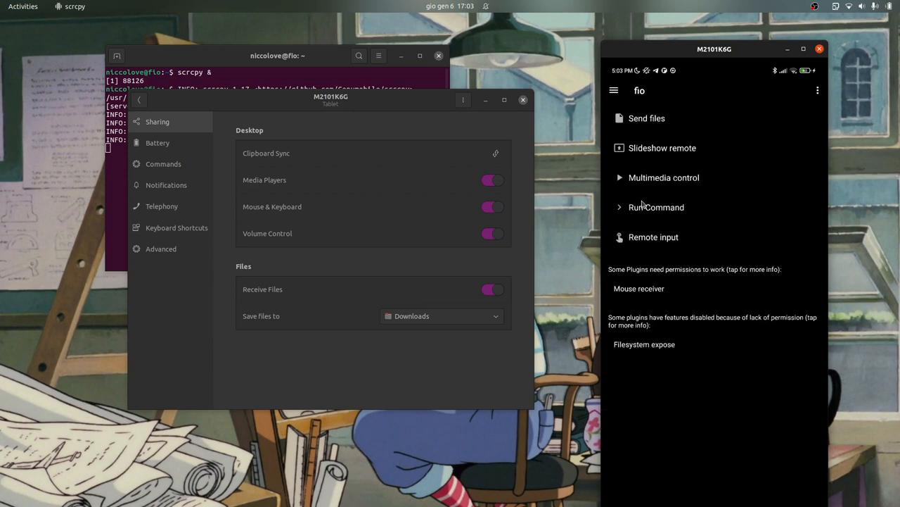
pyautogui.click(664, 177)
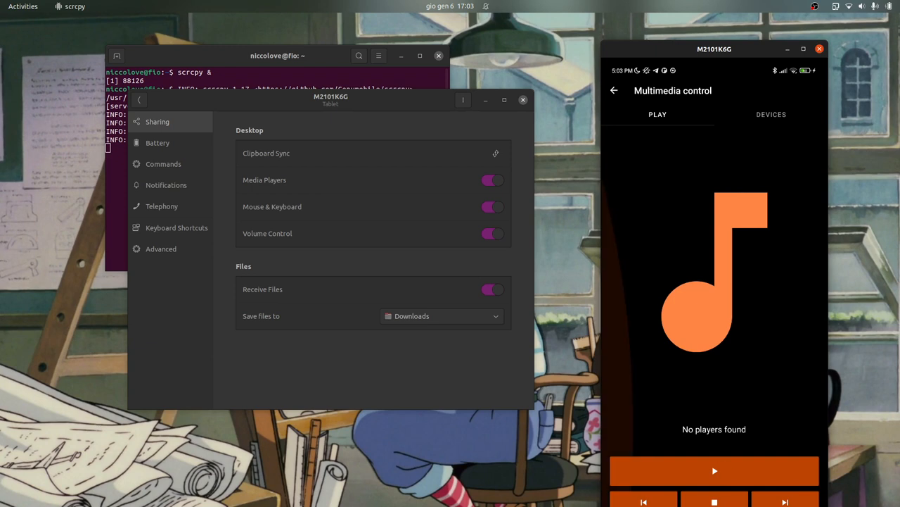
pyautogui.click(771, 114)
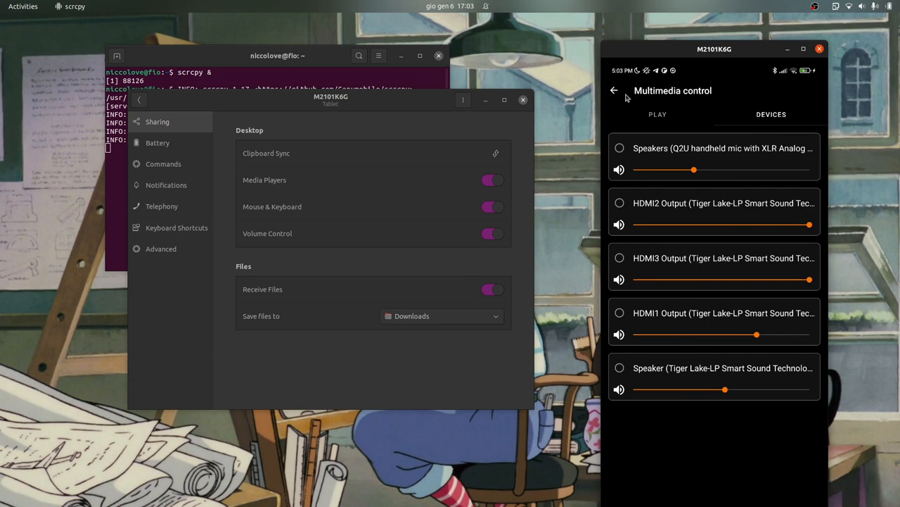
pyautogui.click(614, 90)
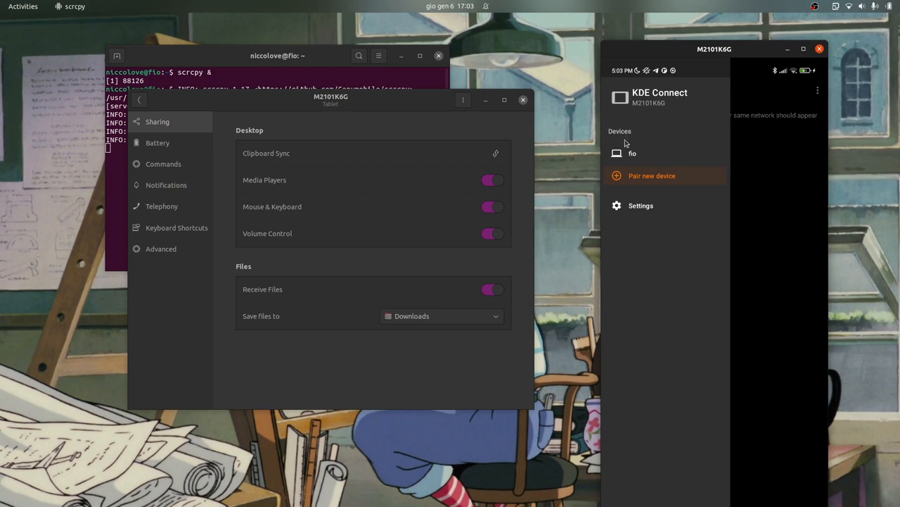
pyautogui.click(632, 153)
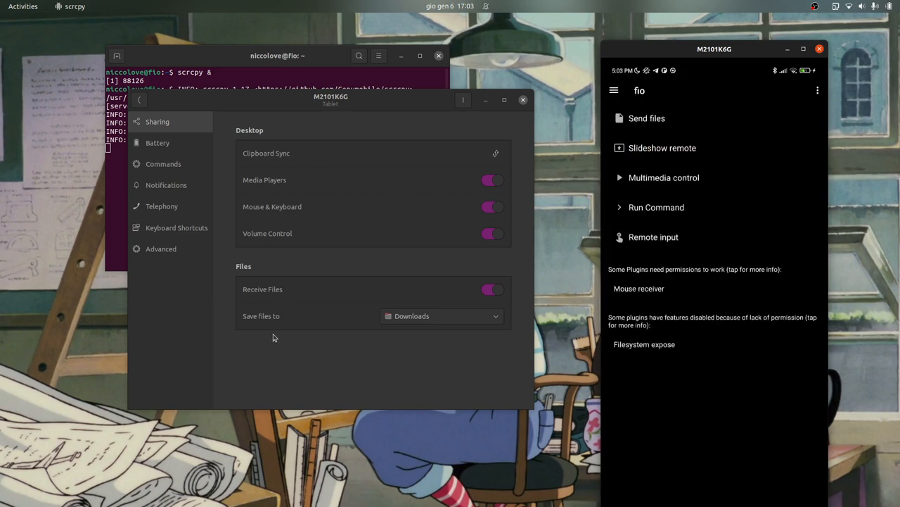
# - Browse Battery, Commands and Telephony settings, toggling Pause Media for incoming calls off and back on
pyautogui.click(158, 143)
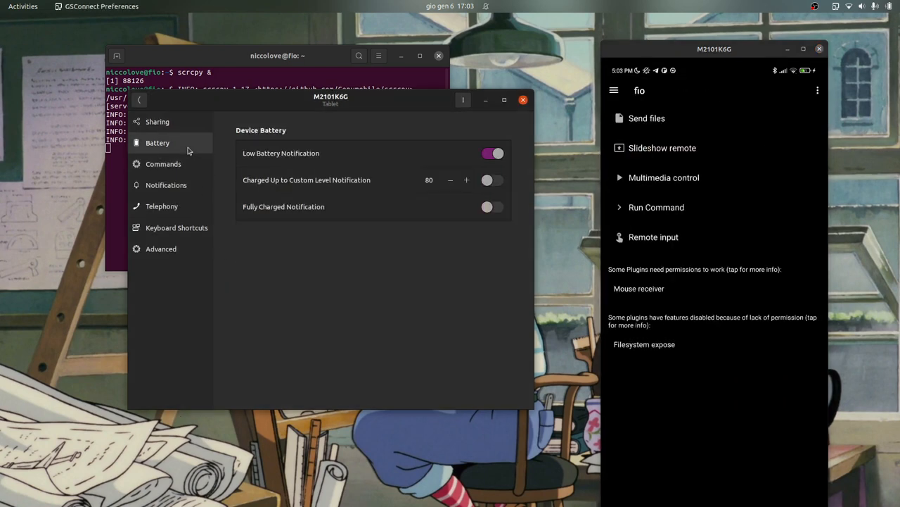
pyautogui.click(163, 163)
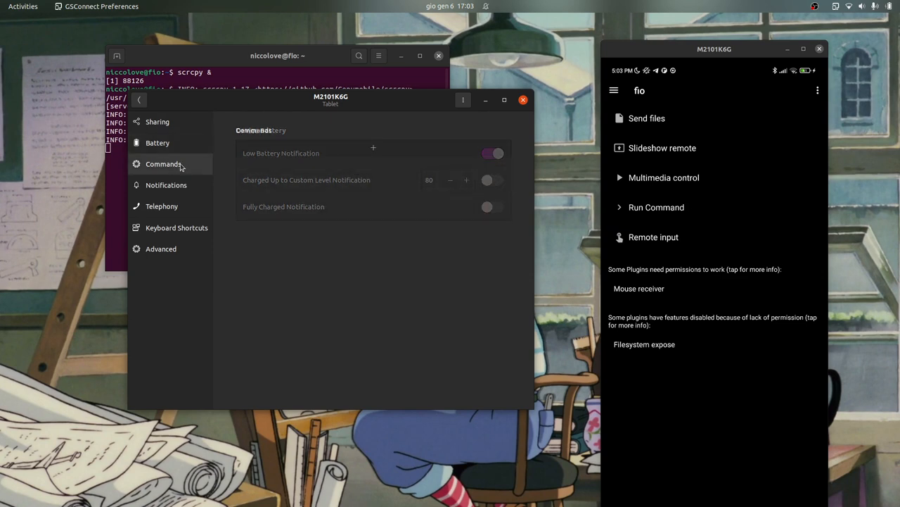
pyautogui.click(162, 205)
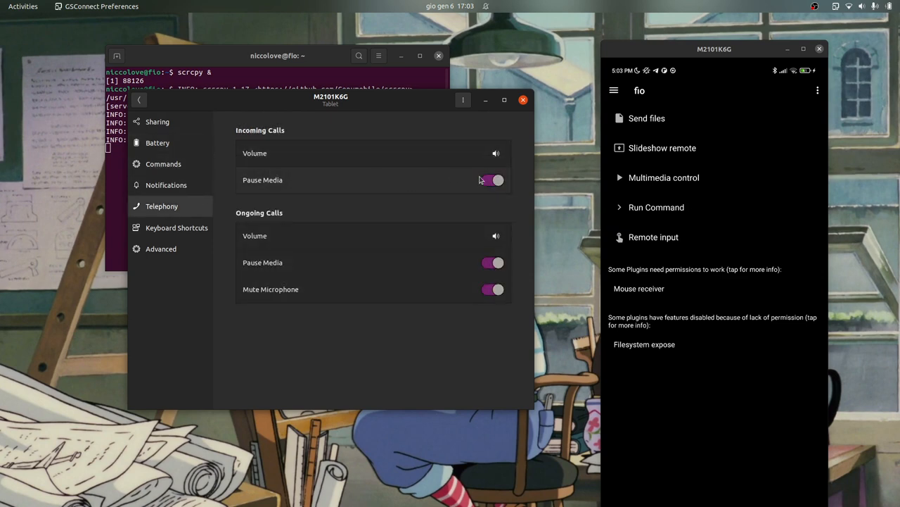
pyautogui.click(493, 180)
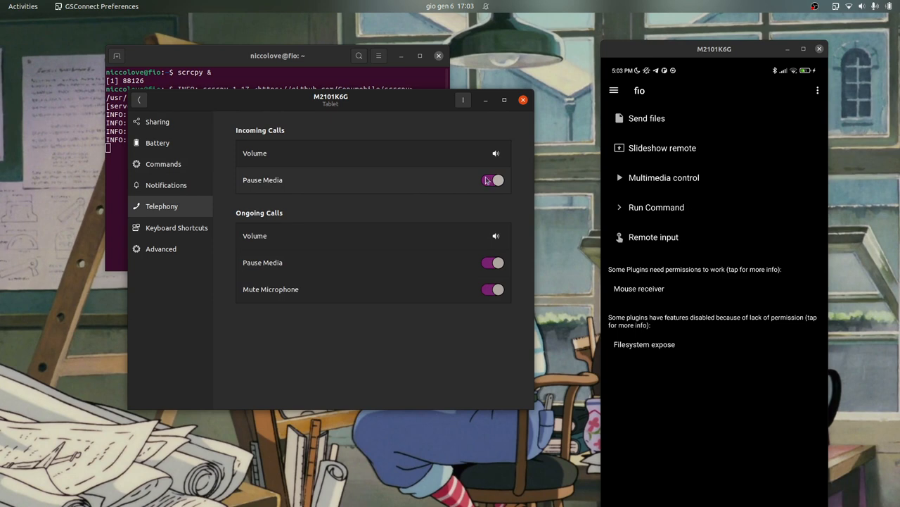
pyautogui.click(493, 180)
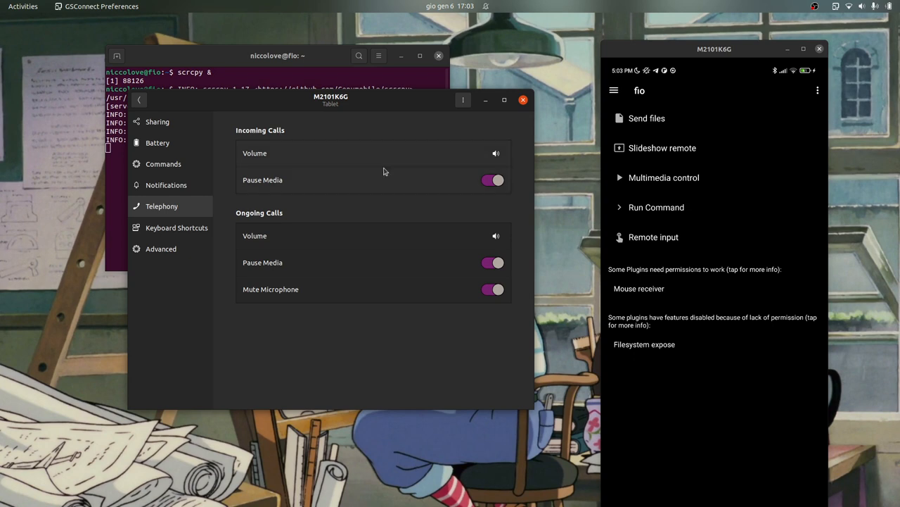
pyautogui.moveTo(280, 186)
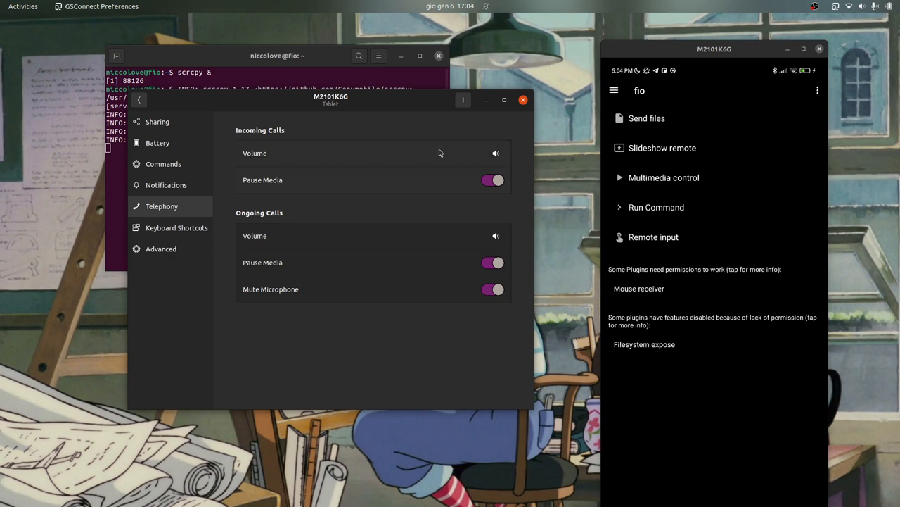
pyautogui.moveTo(406, 105)
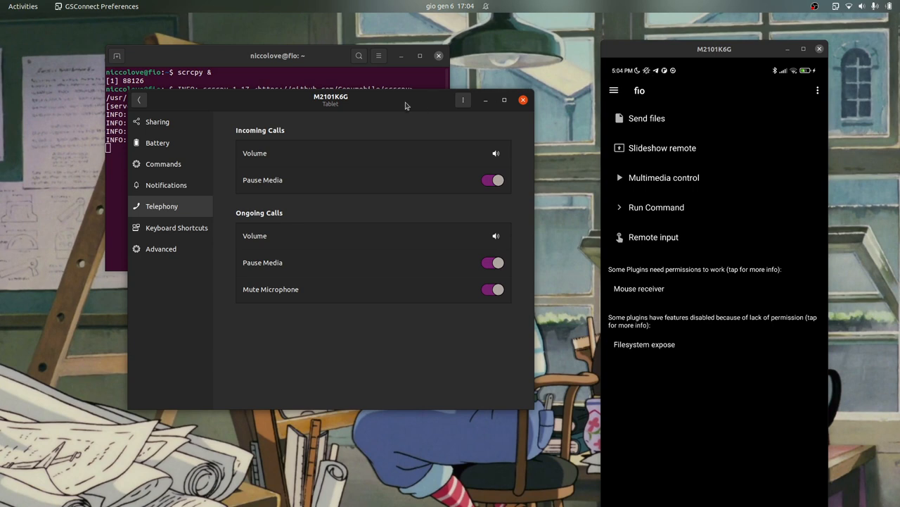